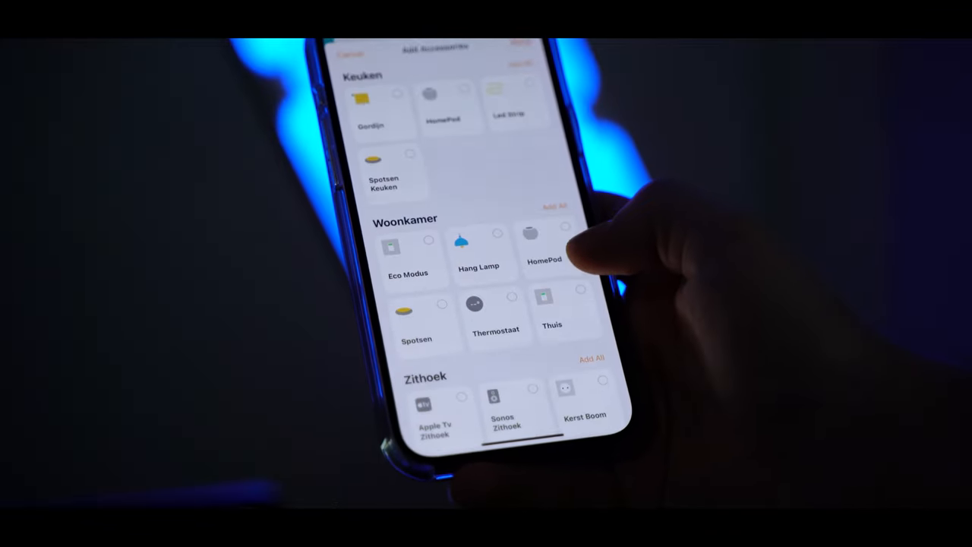
pyautogui.scroll(-3)
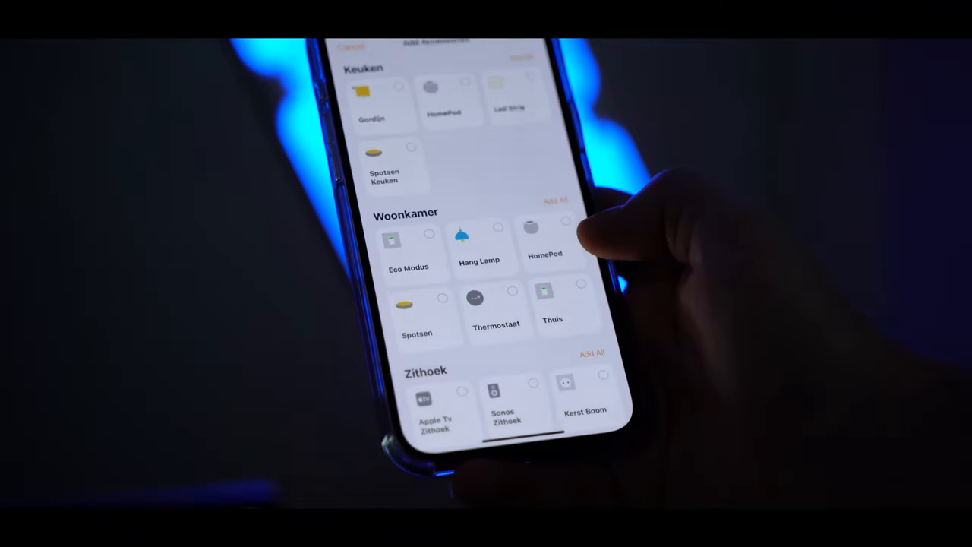
pyautogui.scroll(-3)
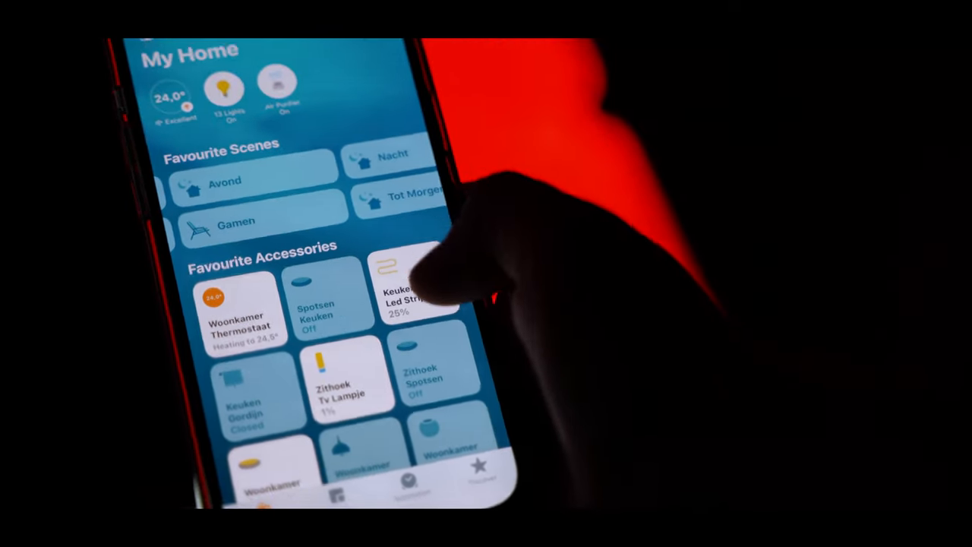
pyautogui.scroll(-3)
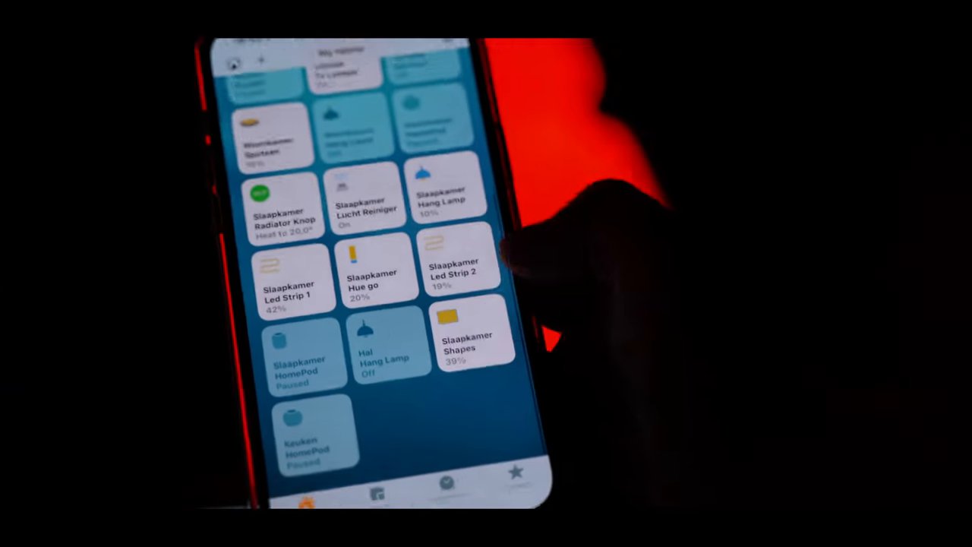